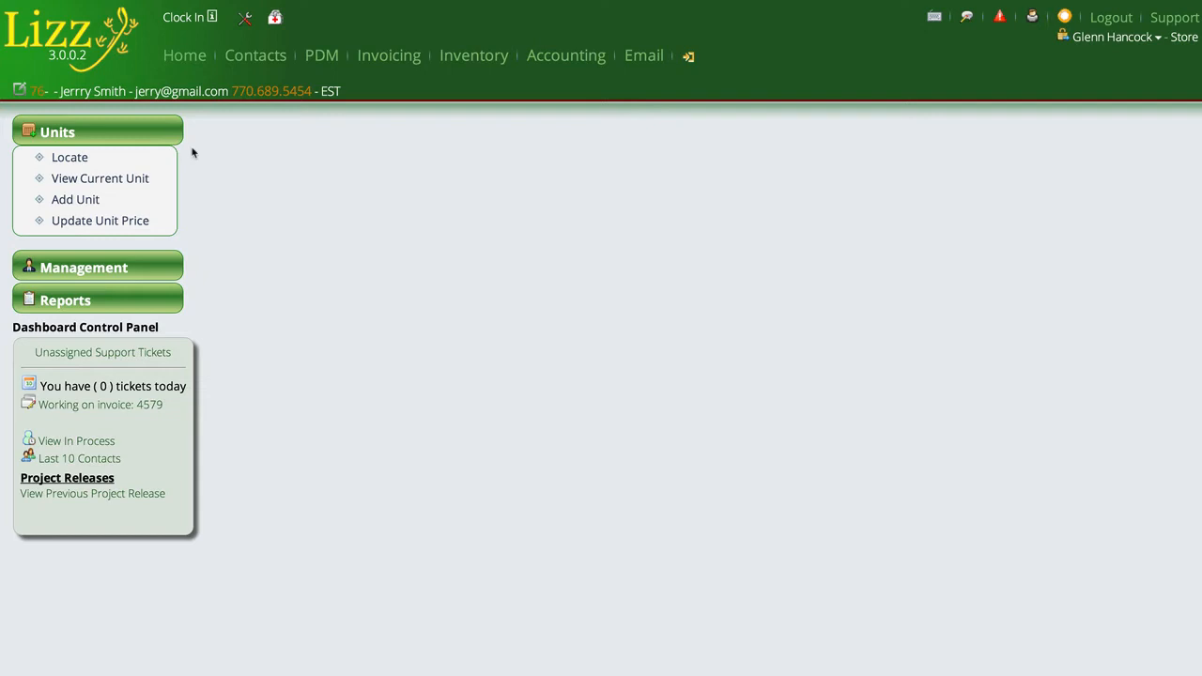
Locate inventory units filtered to New only and move to page 2 of the 346 results.
click(683, 56)
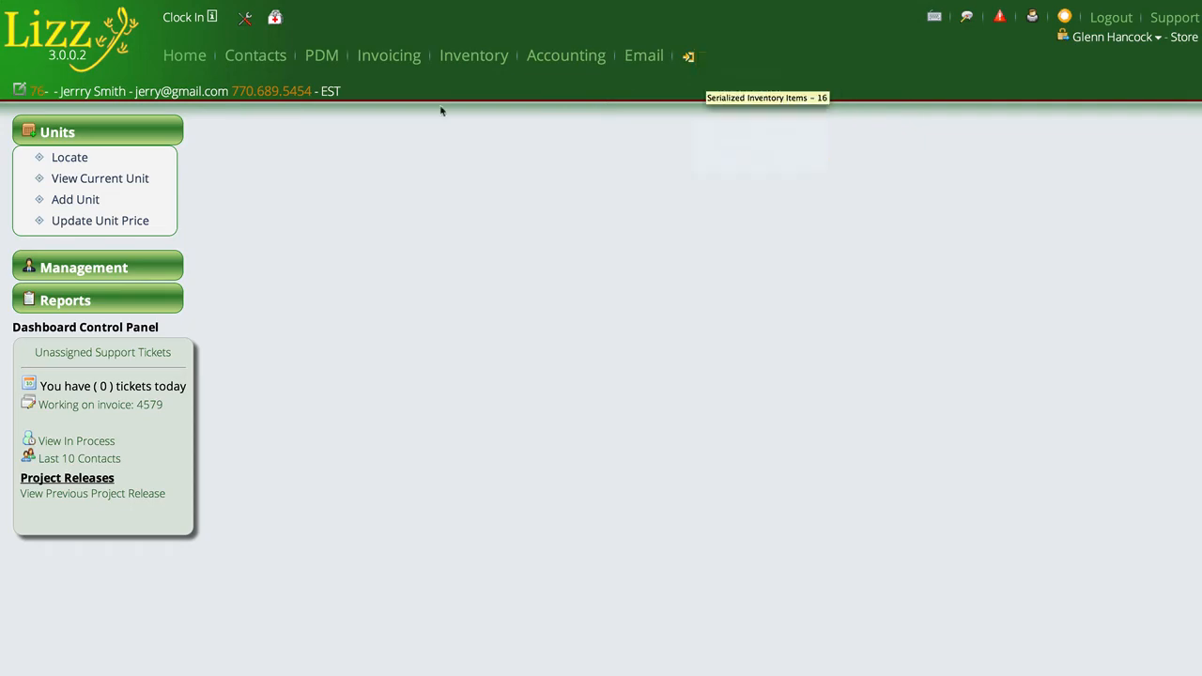
click(68, 157)
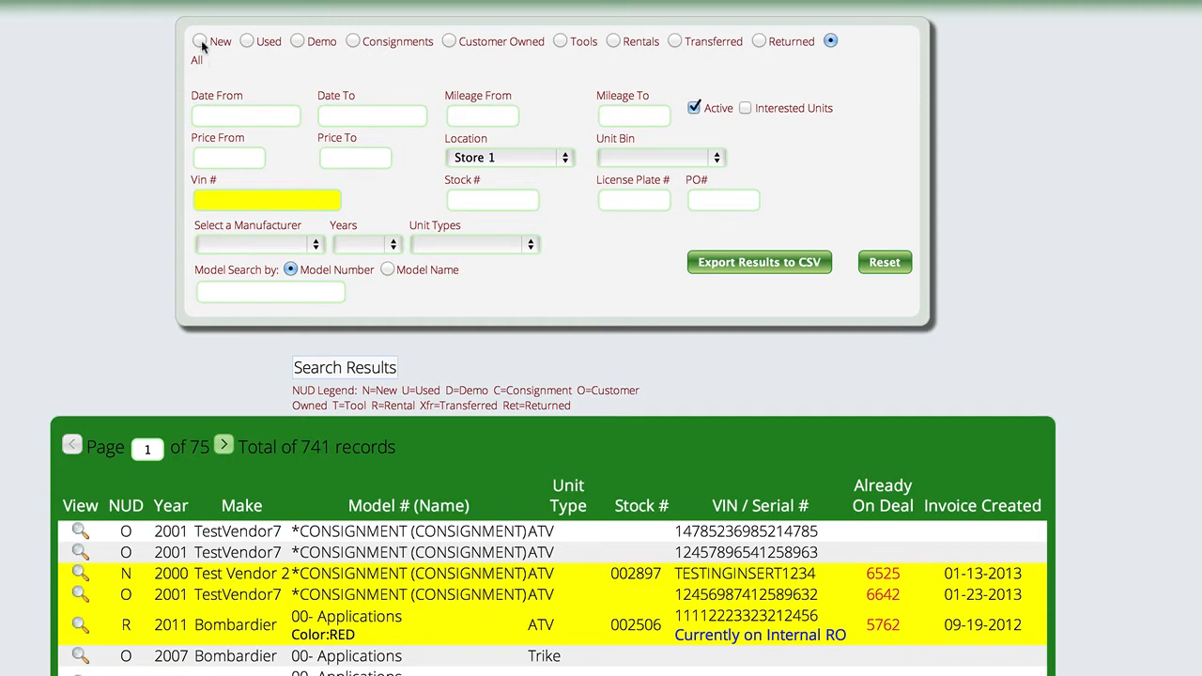
click(199, 41)
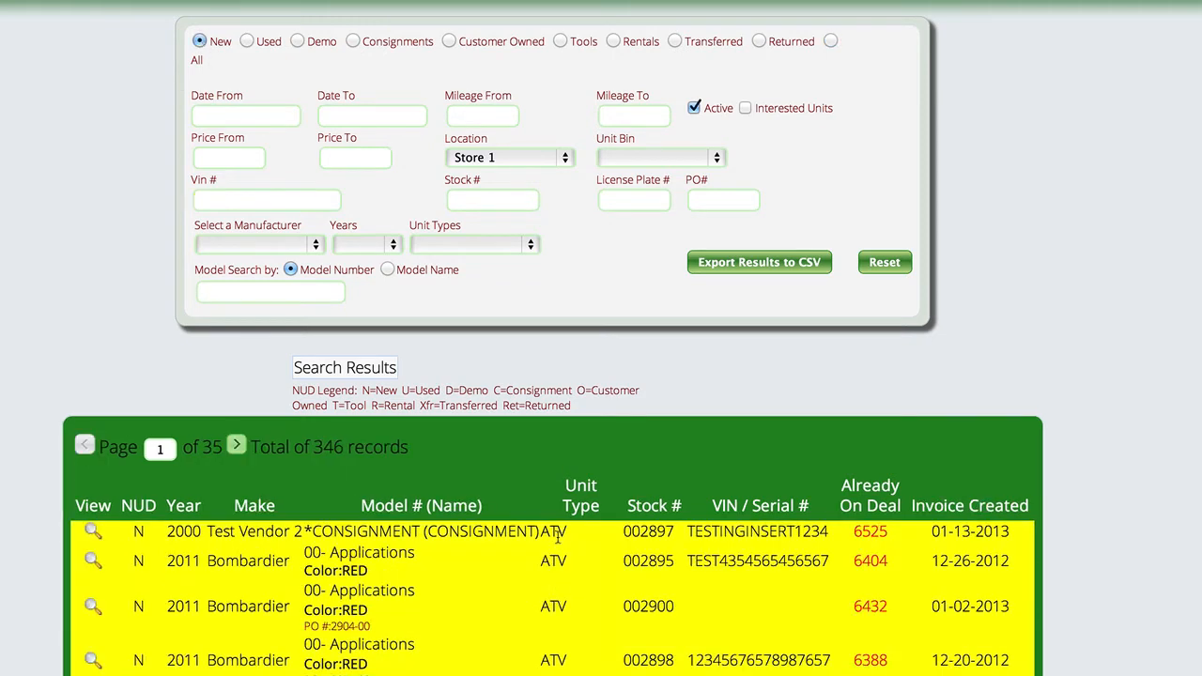
scroll(down, 3)
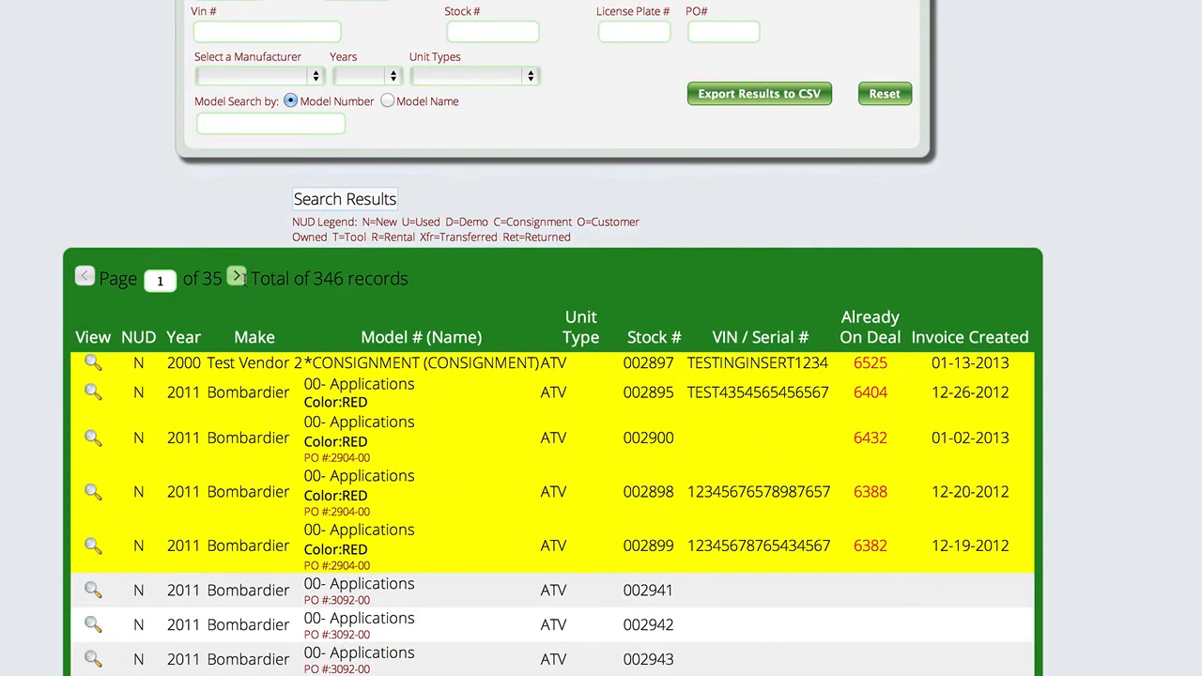
click(237, 274)
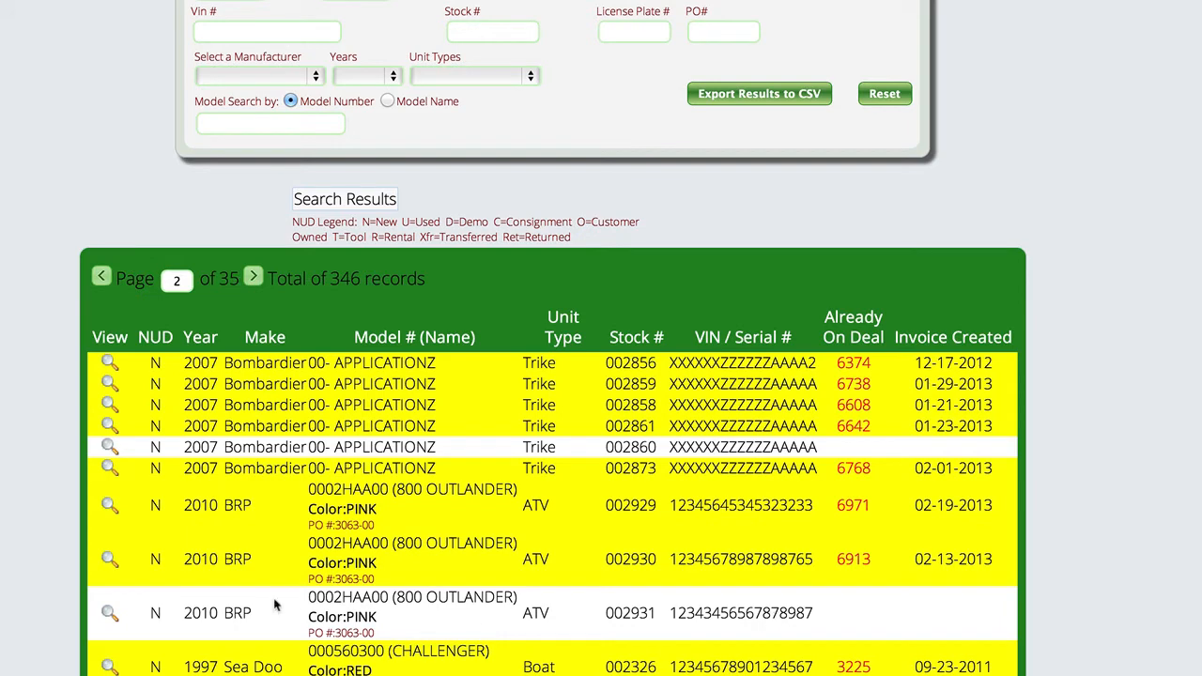
View the pink 2010 BRP 800 Outlander unit record, stock 002931.
click(109, 613)
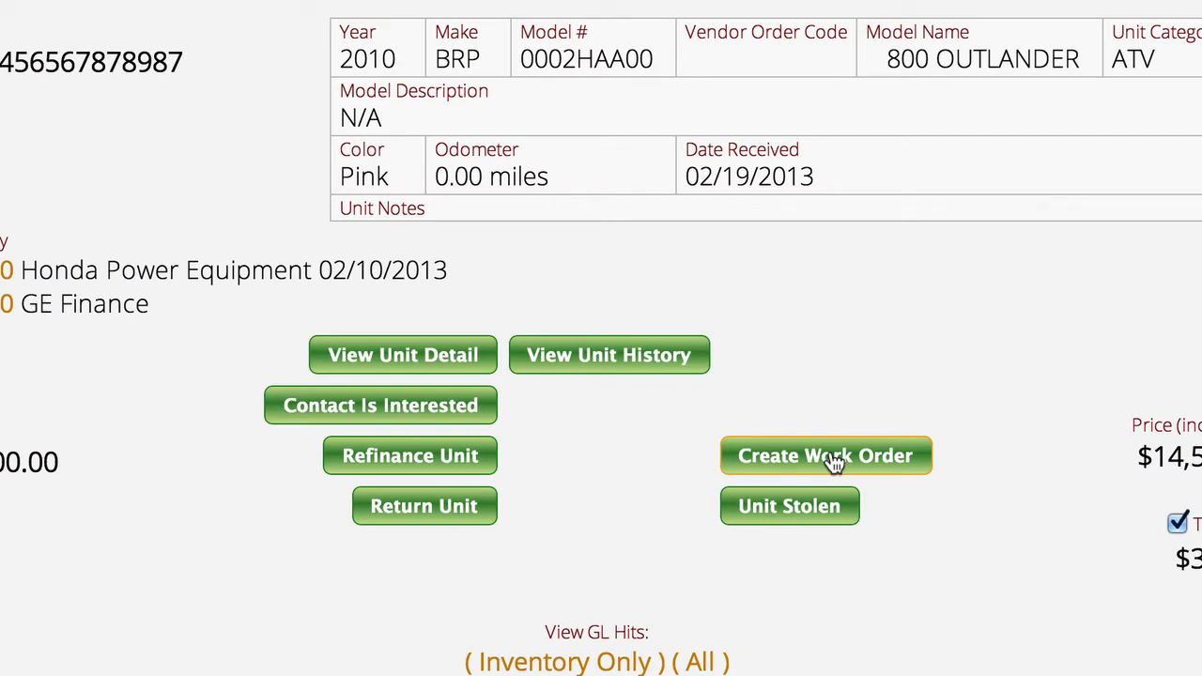
mouse_move(854, 466)
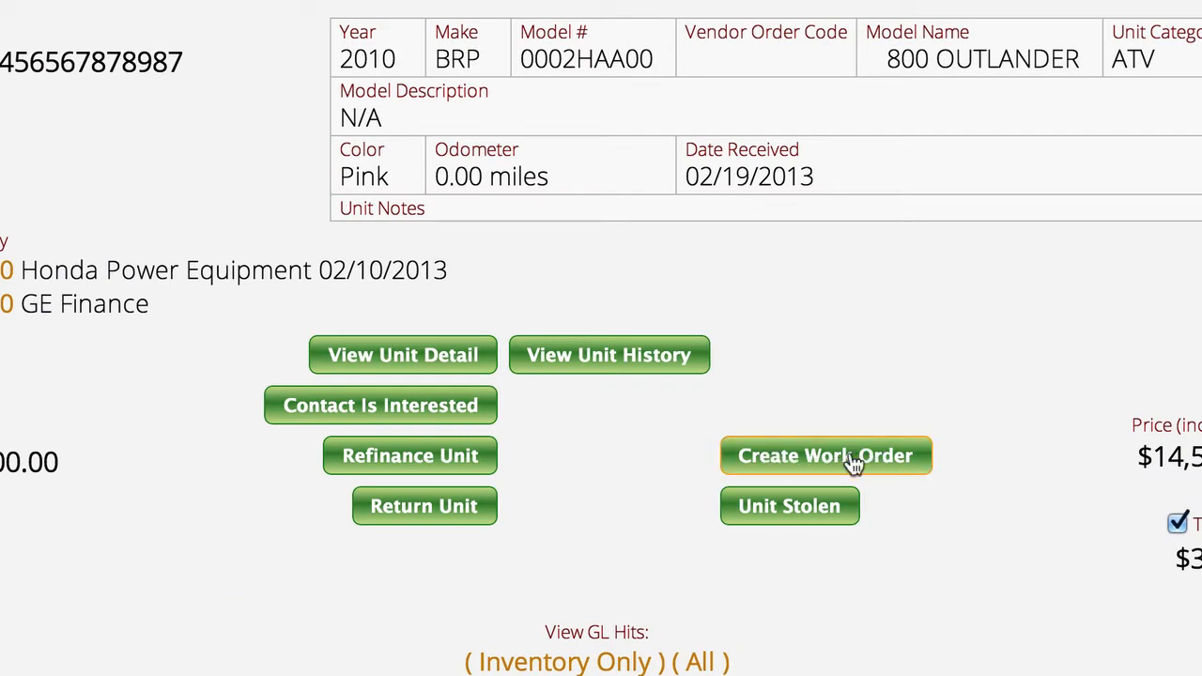
Create work order invoice 7061 for this unit and open it in the service editor.
click(827, 457)
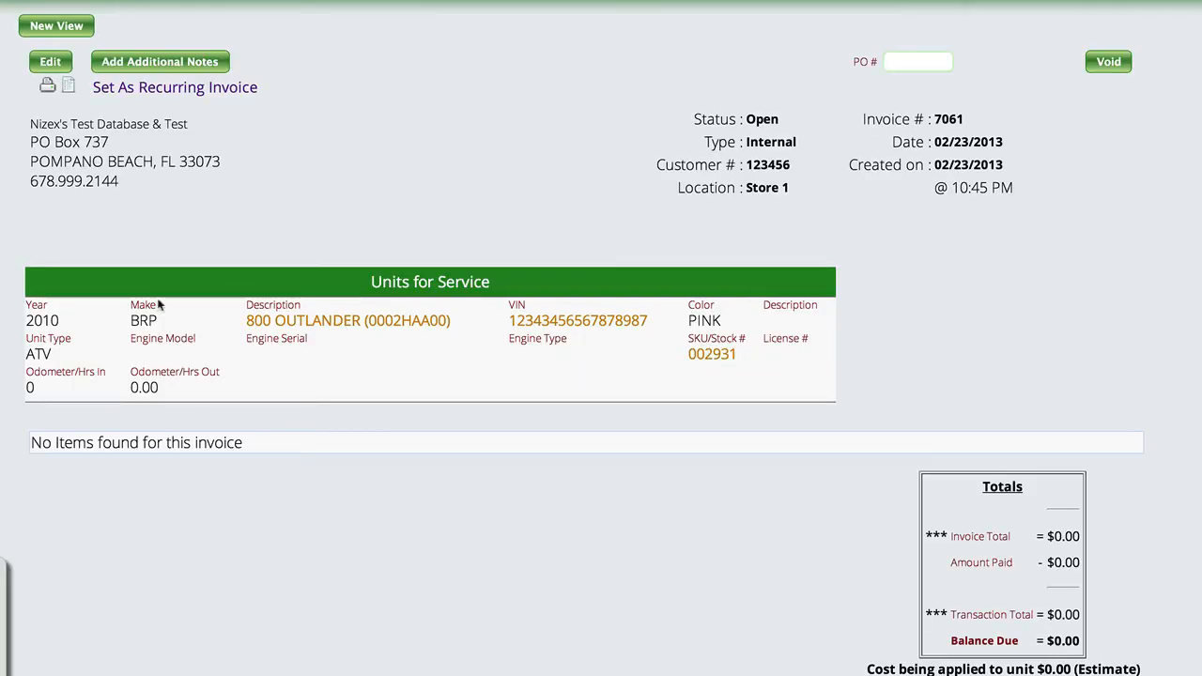
mouse_move(257, 393)
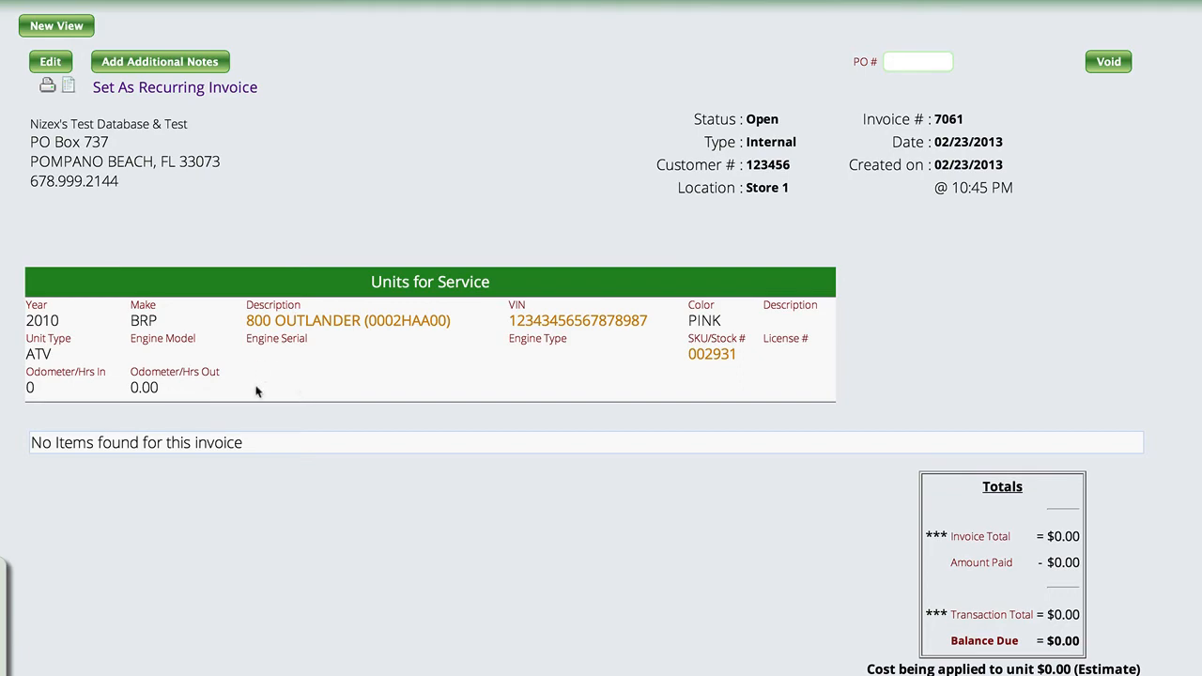
click(49, 60)
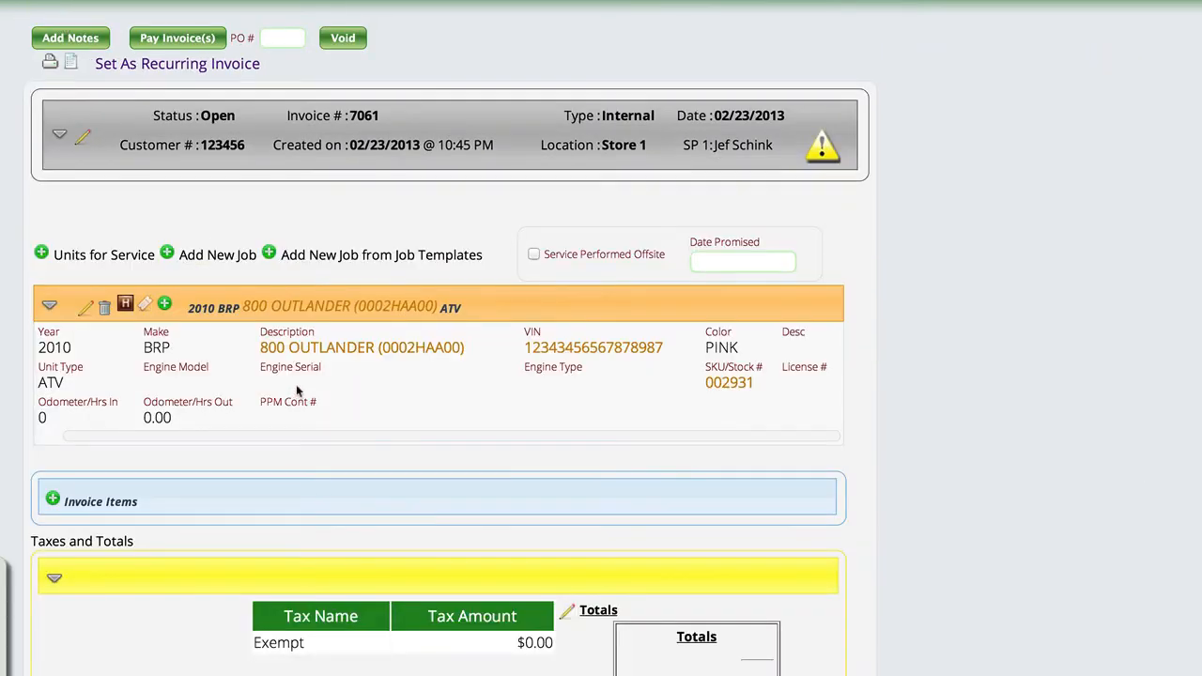
mouse_move(267, 270)
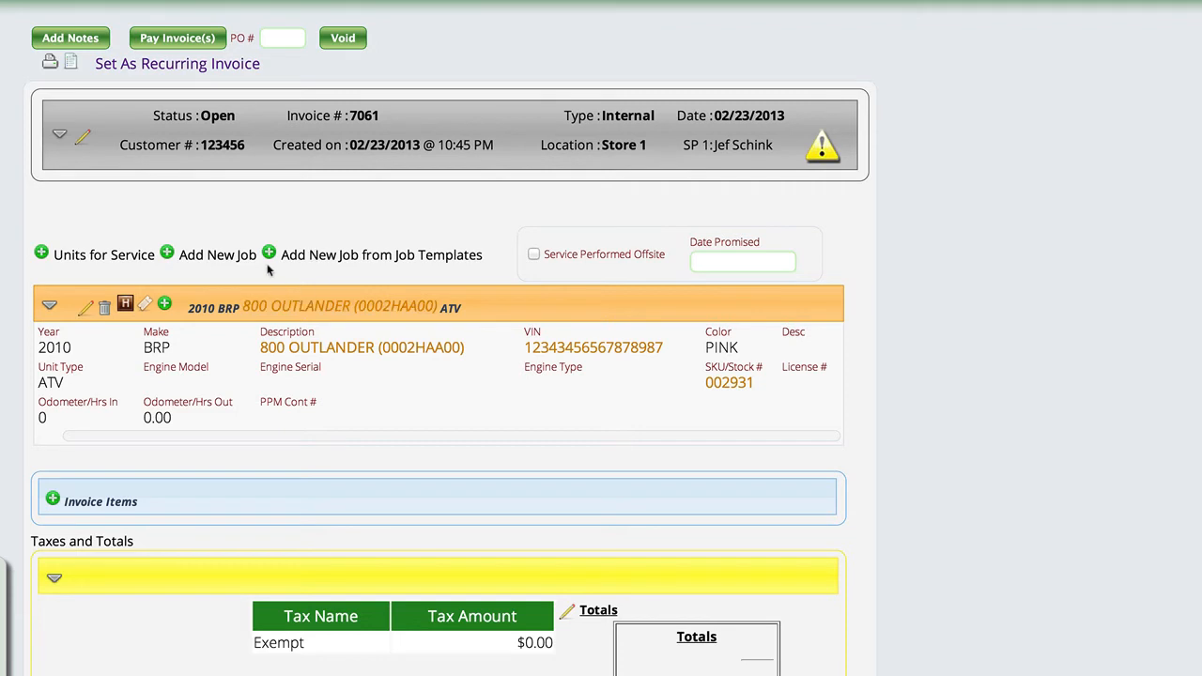
mouse_move(165, 304)
text(Setup)
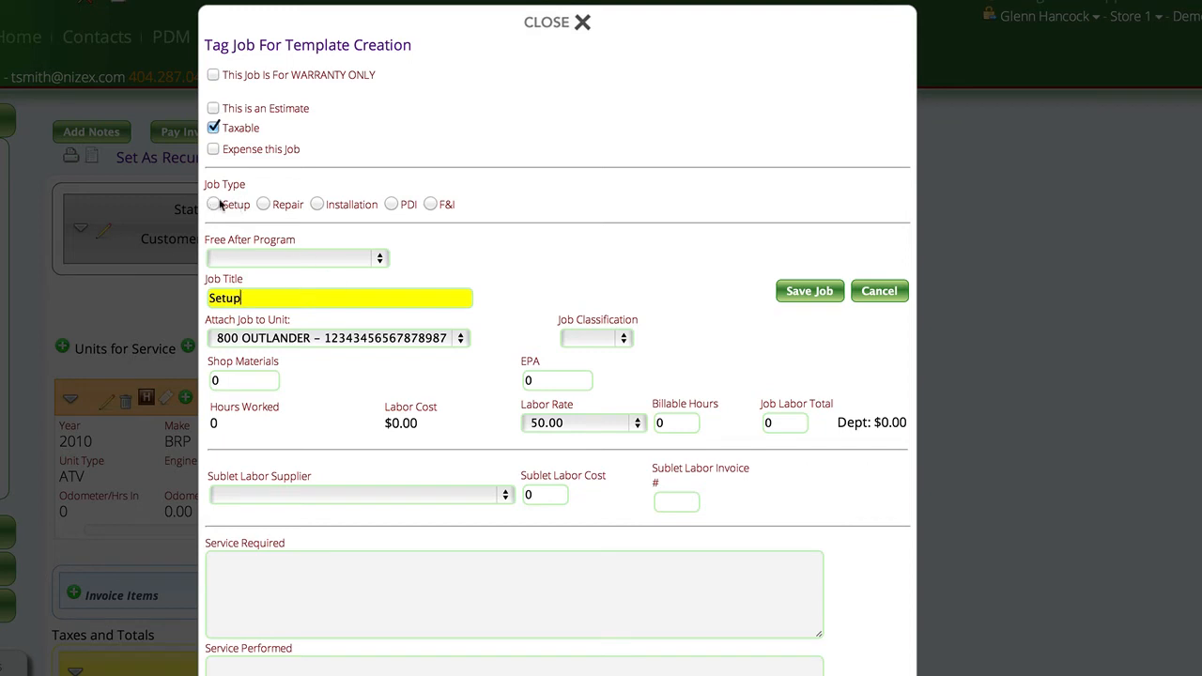
Add a new job typed as Setup and begin entering the service required.
click(214, 203)
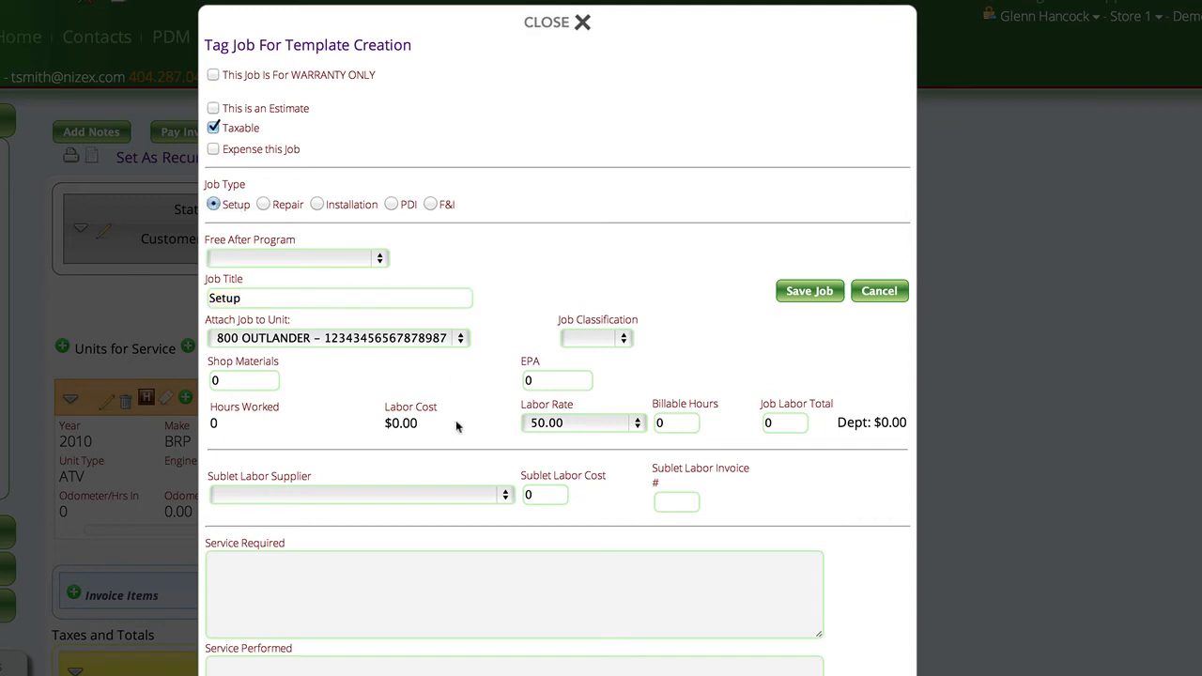
click(515, 600)
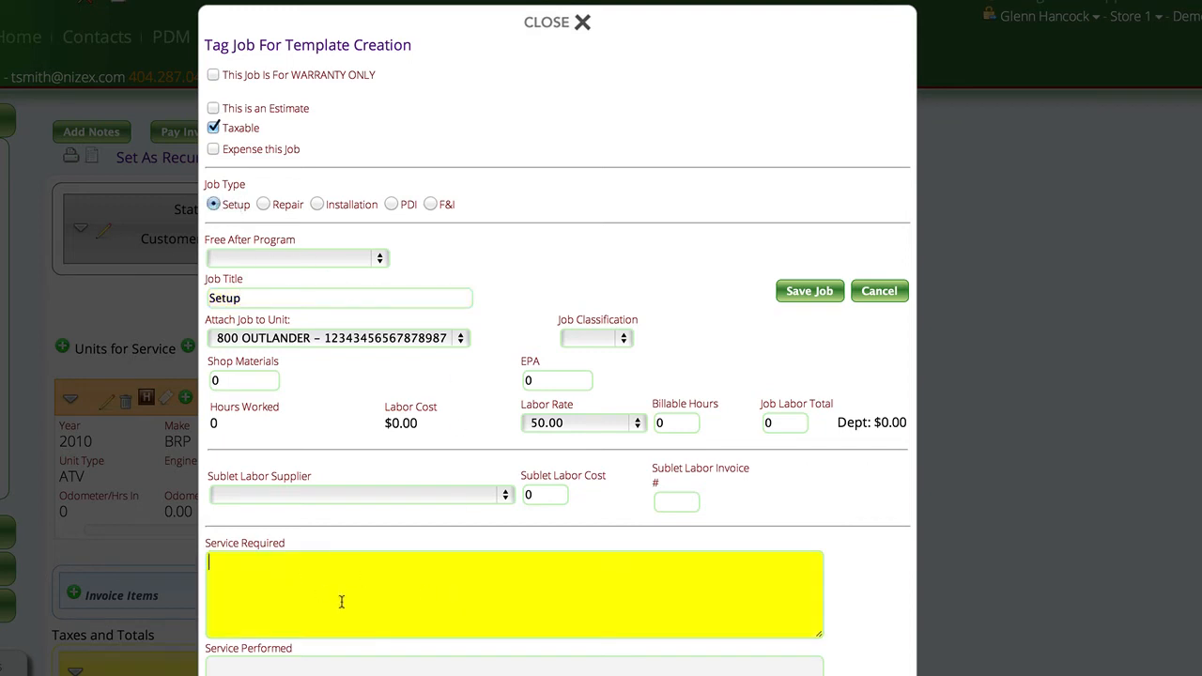
mouse_move(338, 357)
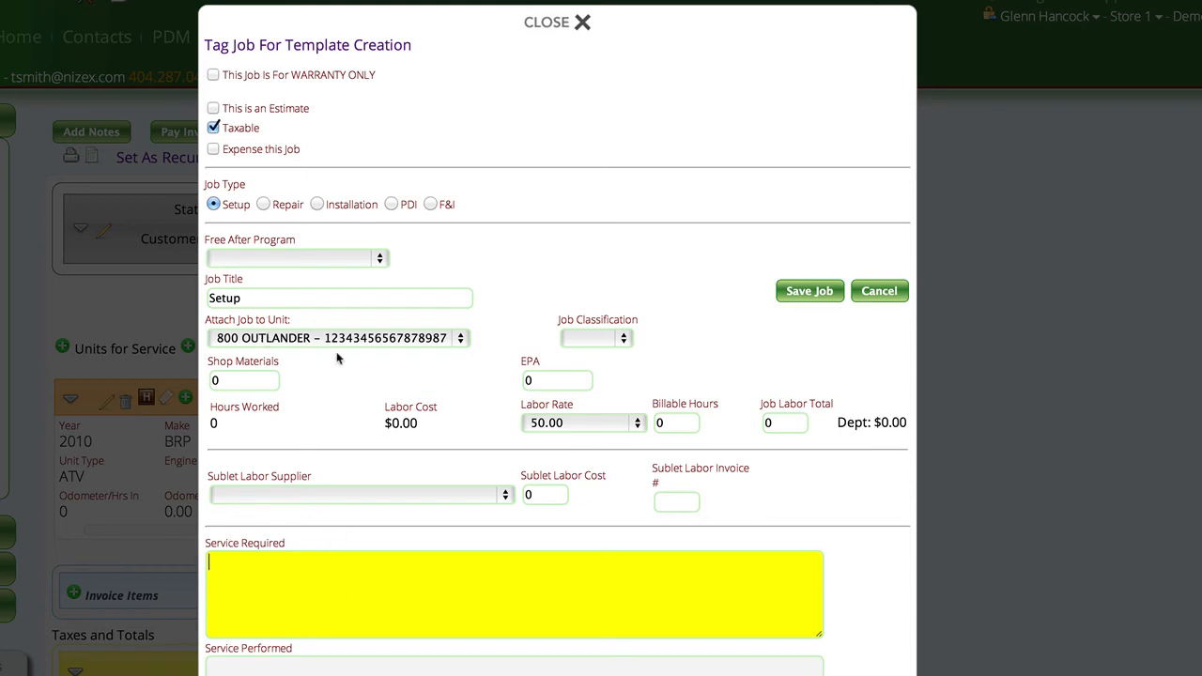
mouse_move(807, 293)
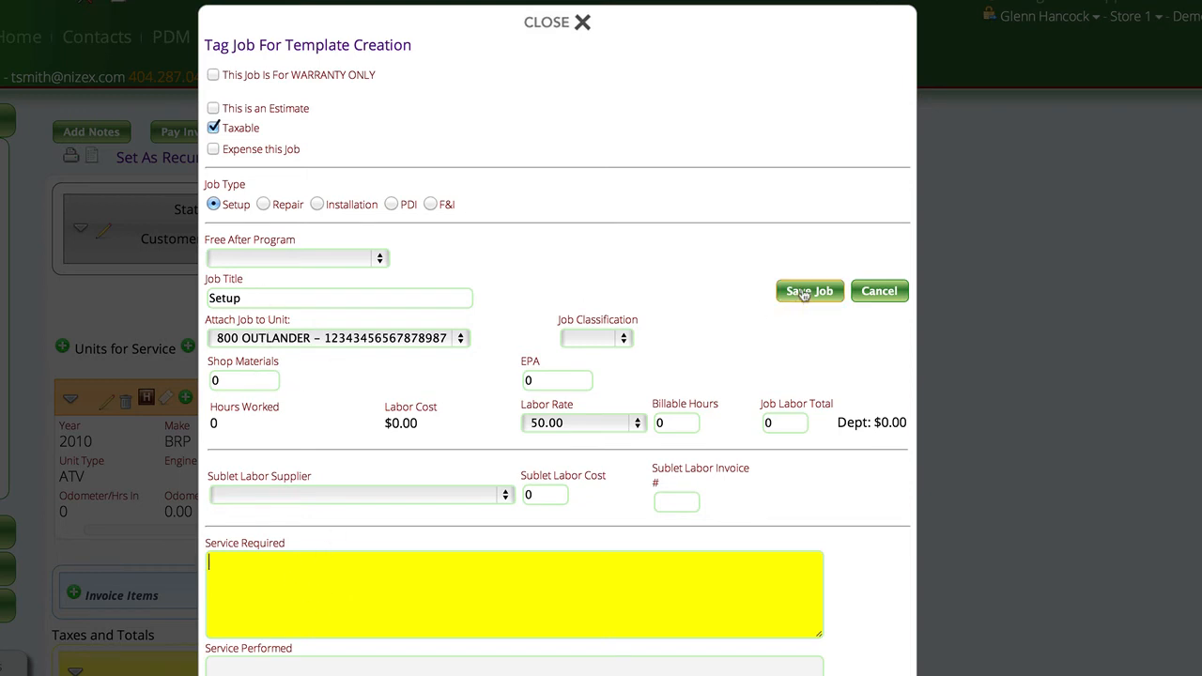
Save the Setup job onto work order 7061 with a $0.00 job total.
click(810, 289)
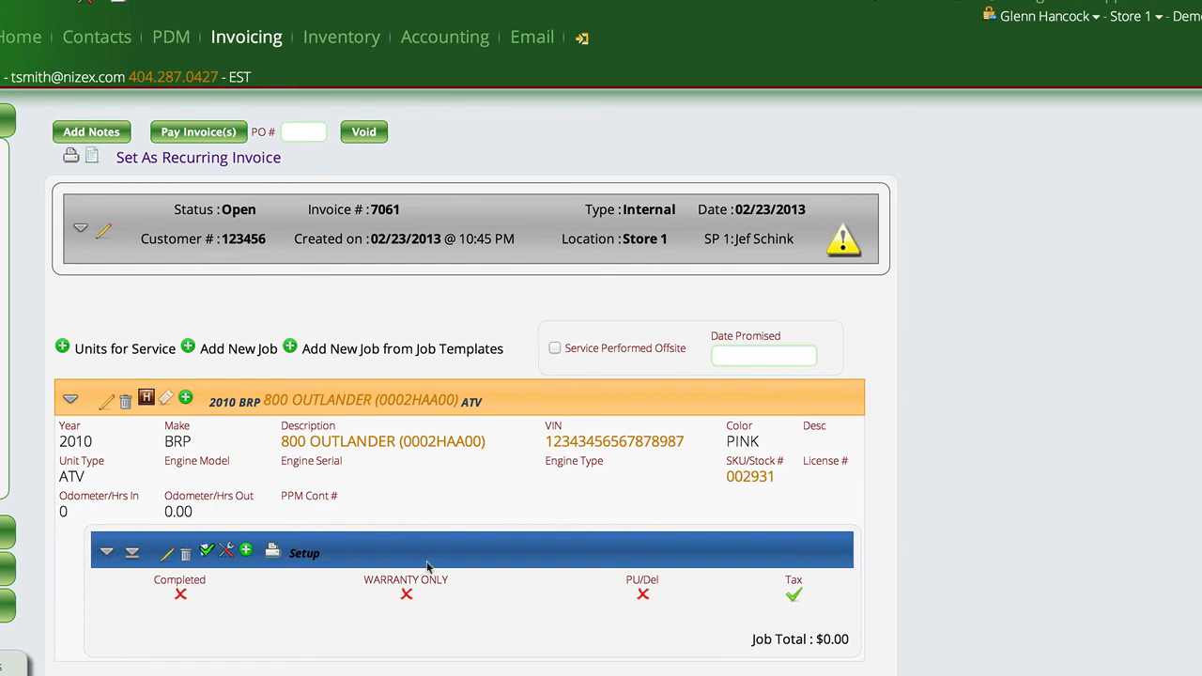
mouse_move(398, 537)
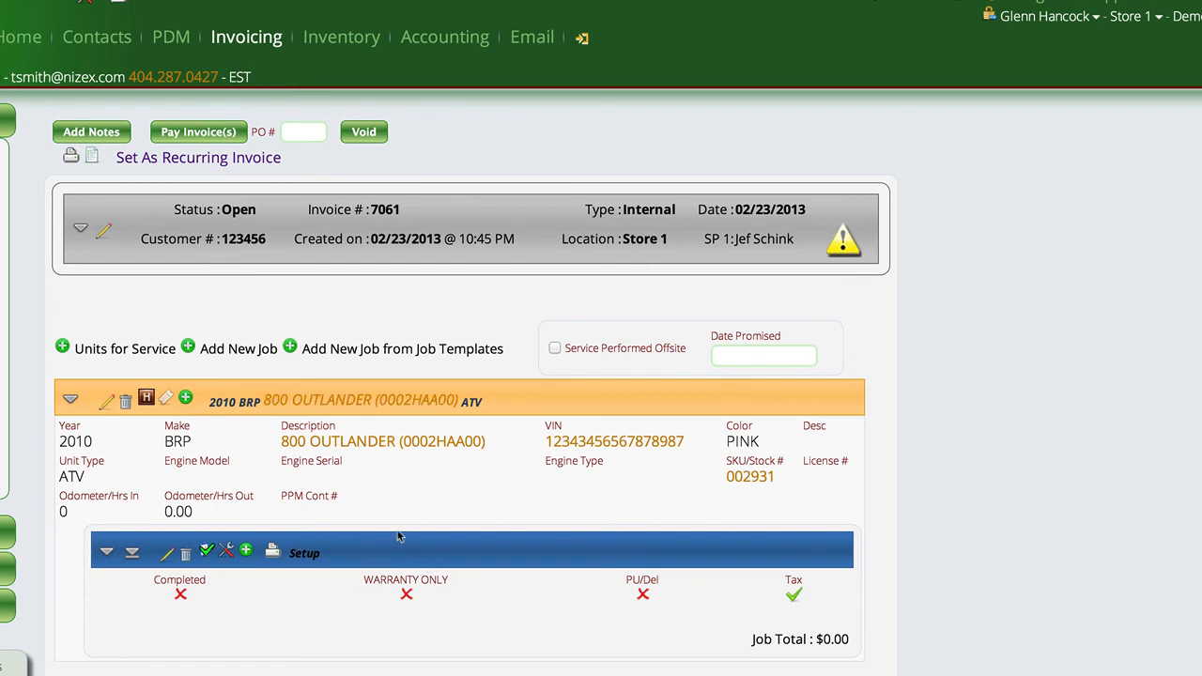
mouse_move(404, 541)
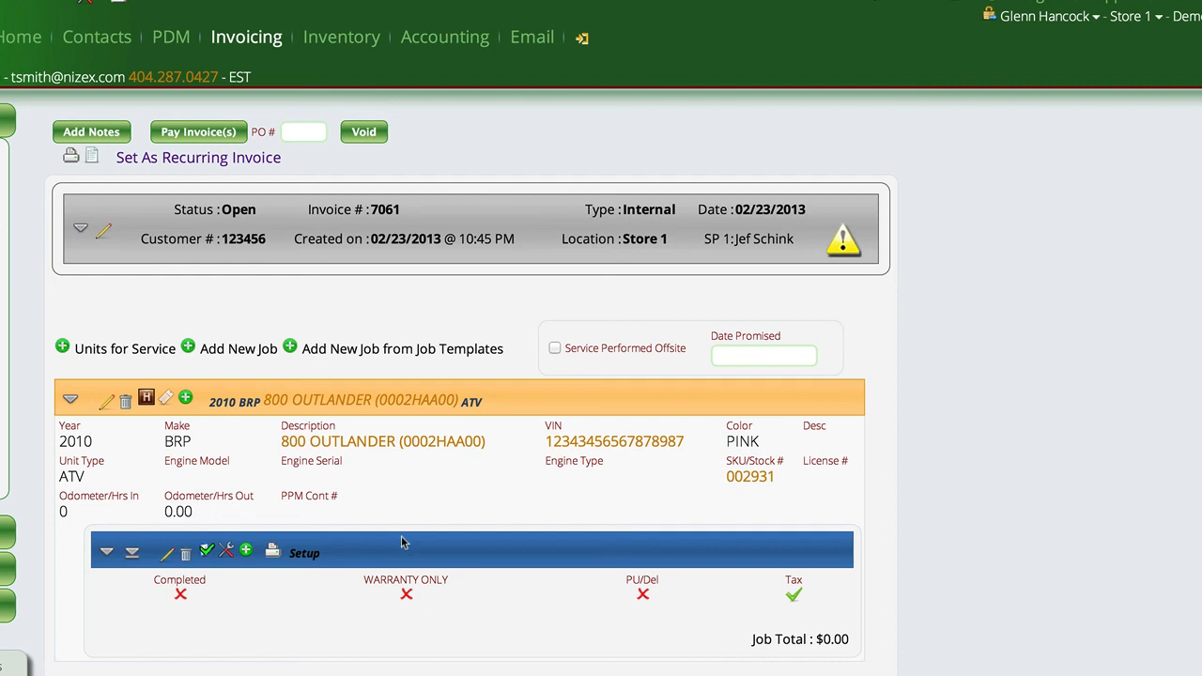
mouse_move(405, 556)
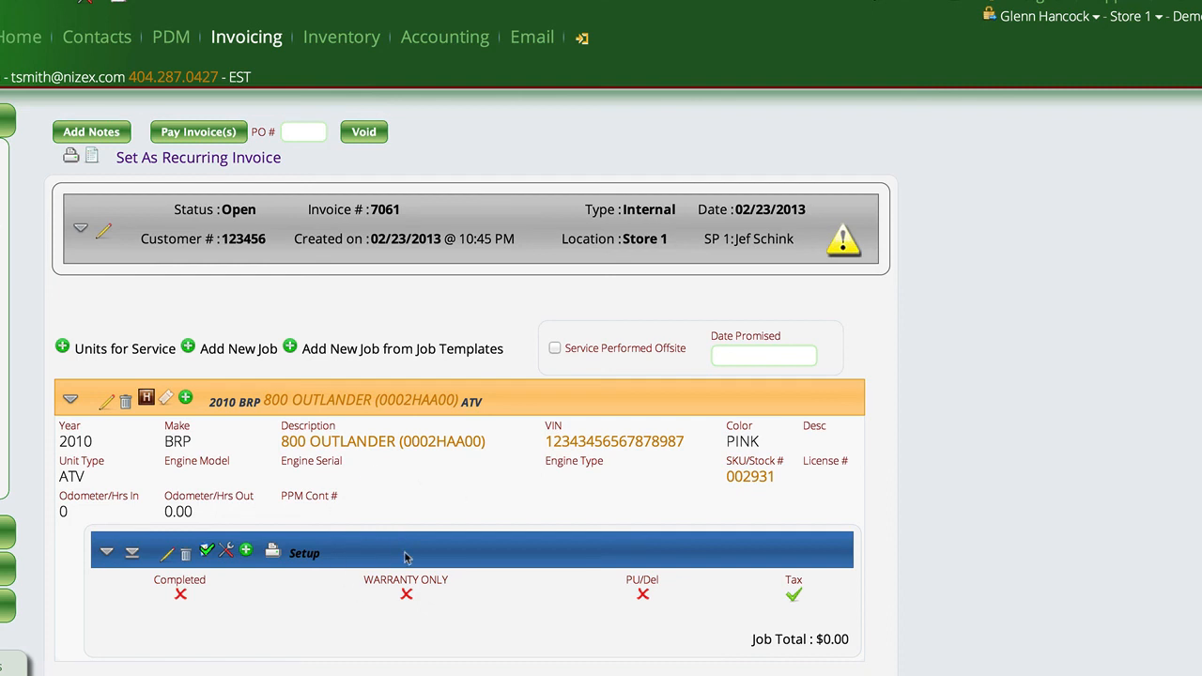
mouse_move(489, 579)
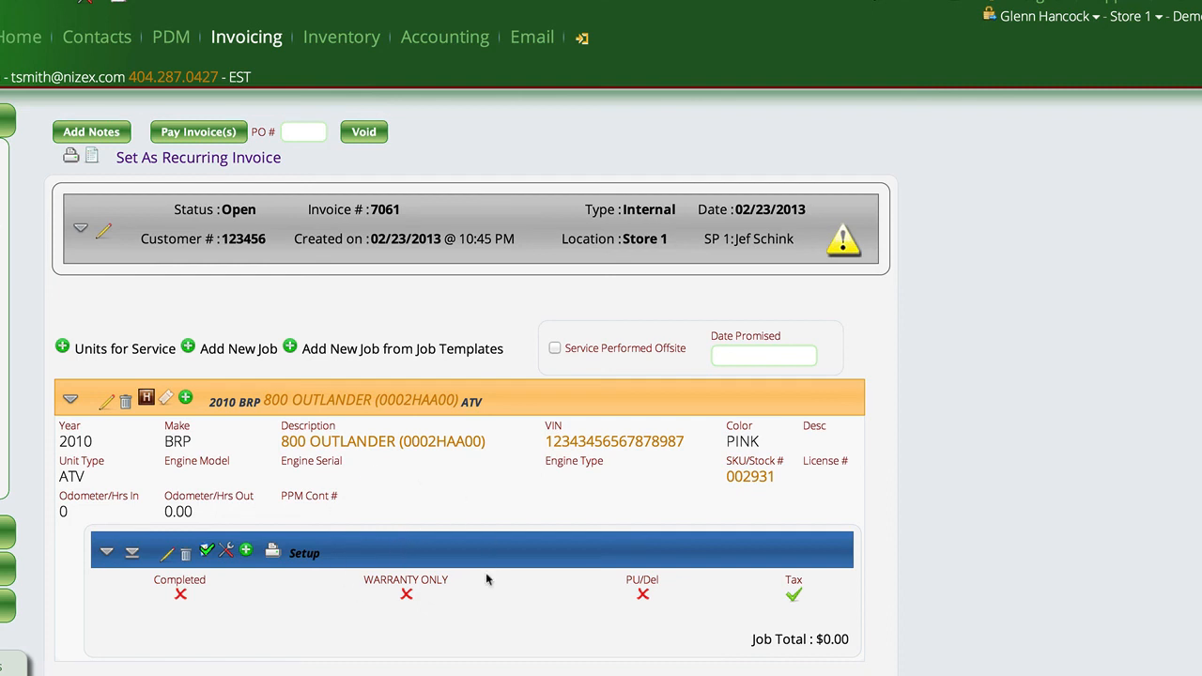